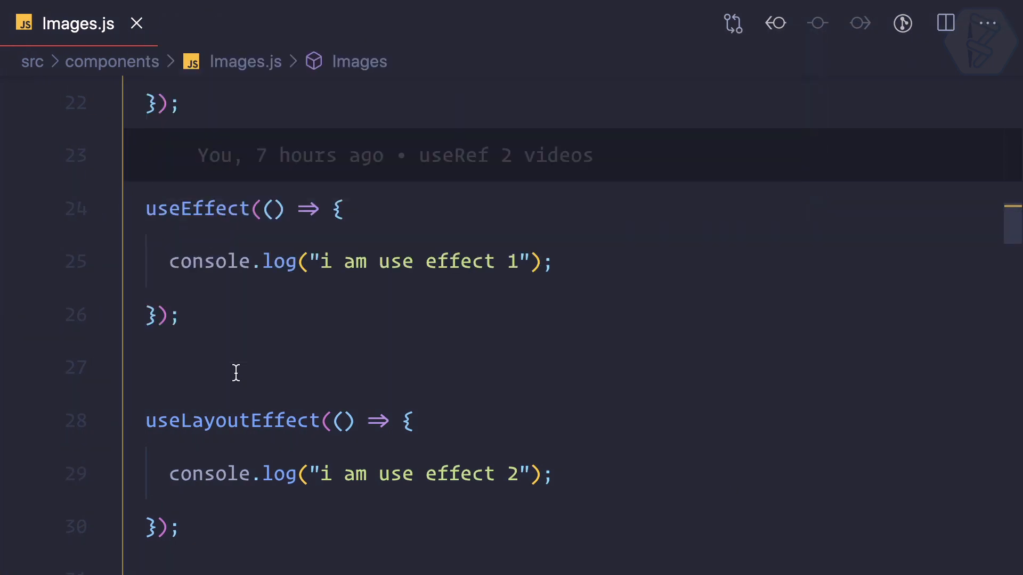
# Review the useEffect and useLayoutEffect blocks in Images.js, deselecting the useLayoutEffect block
pyautogui.scroll(-3)
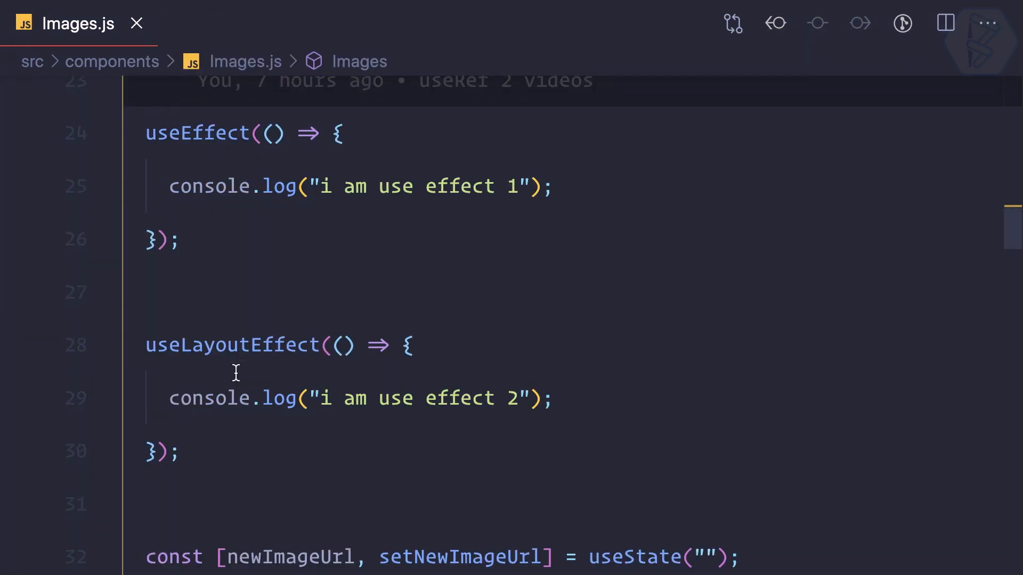
pyautogui.scroll(3)
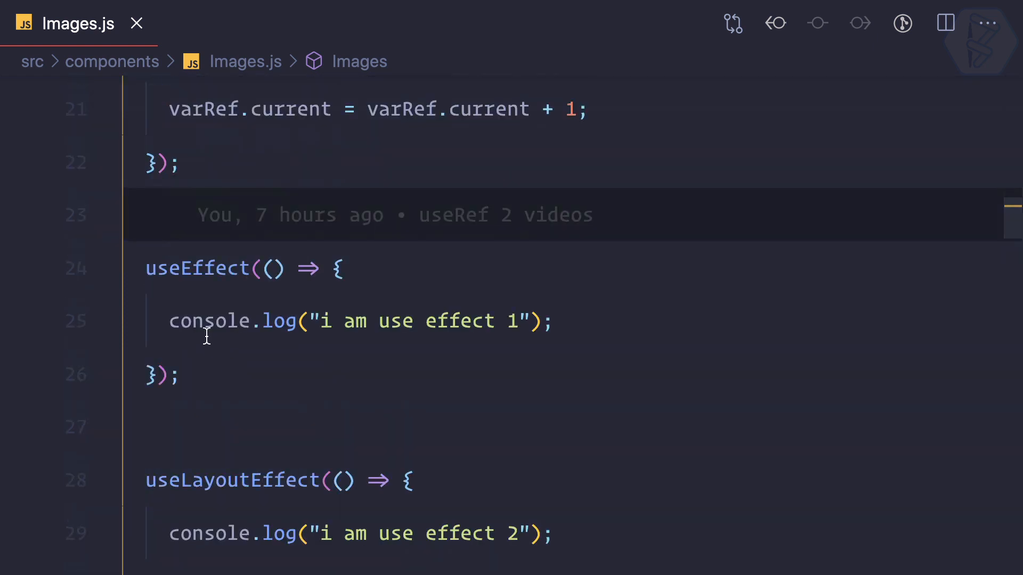
pyautogui.moveTo(215, 382)
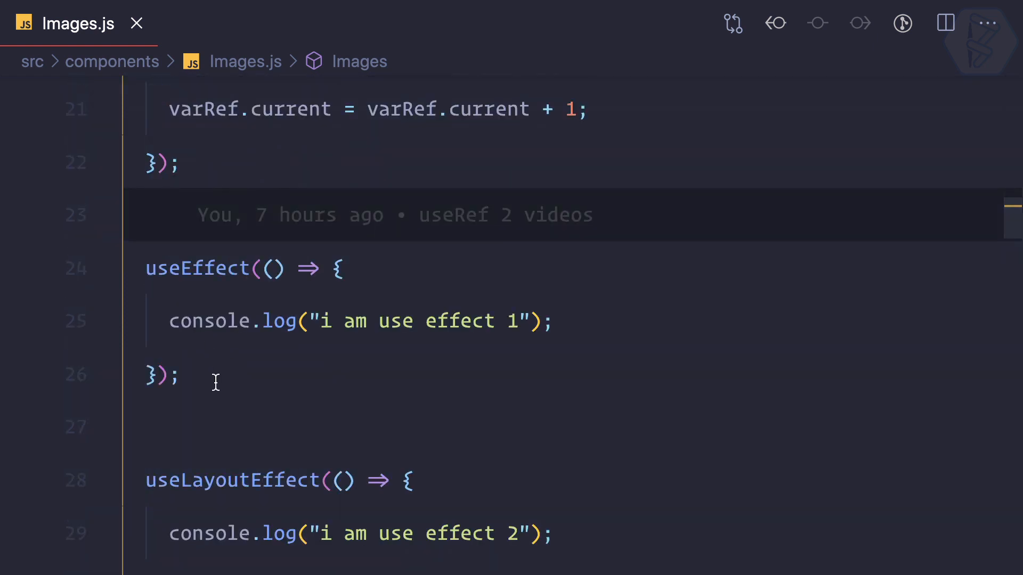
pyautogui.moveTo(215, 407)
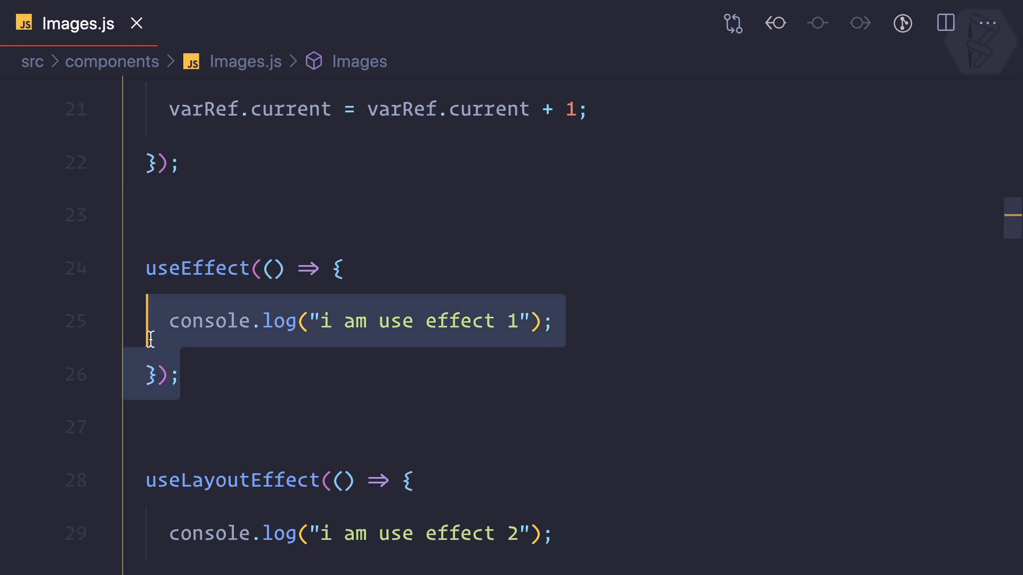
pyautogui.scroll(-3)
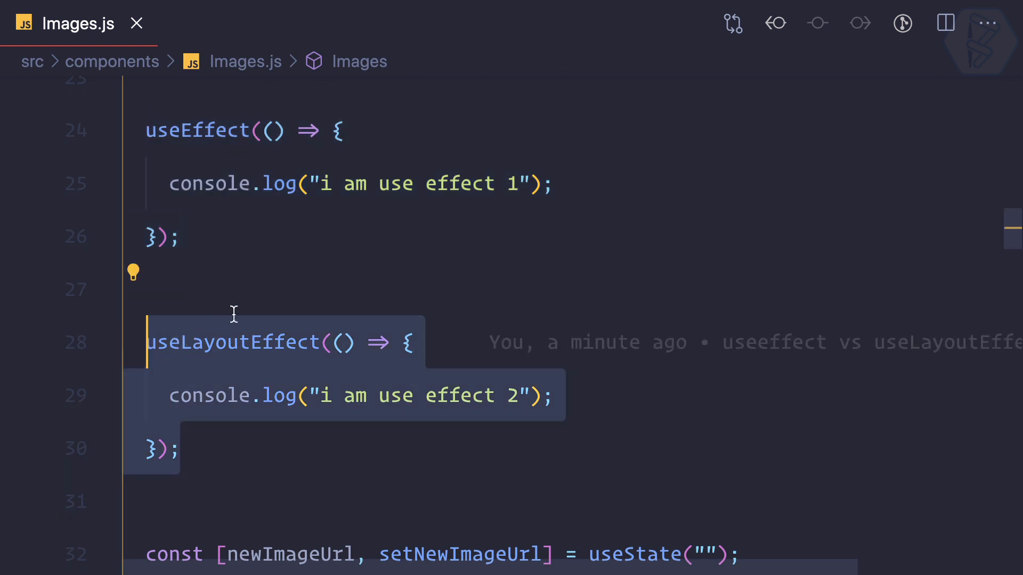
pyautogui.click(299, 395)
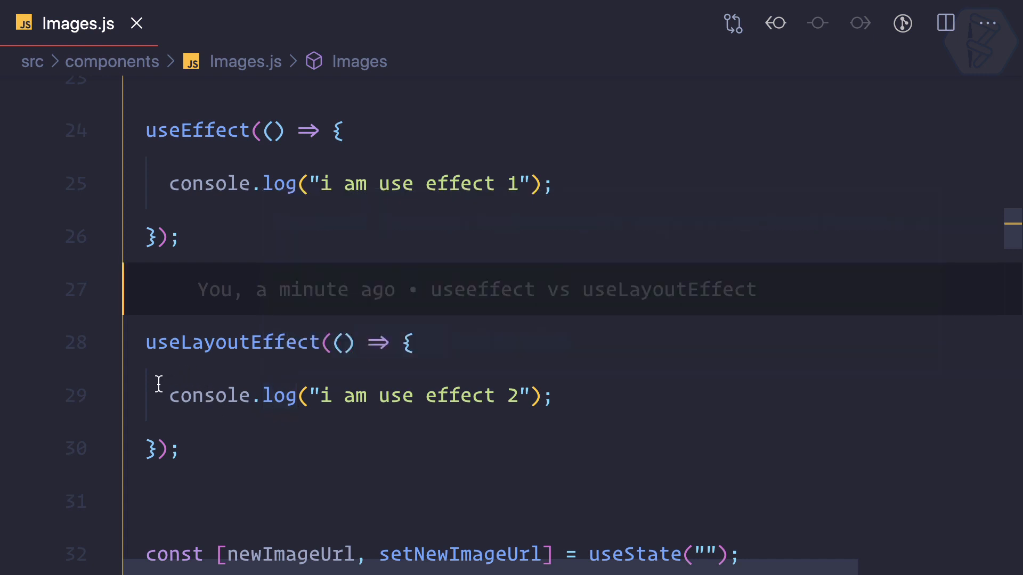
pyautogui.scroll(3)
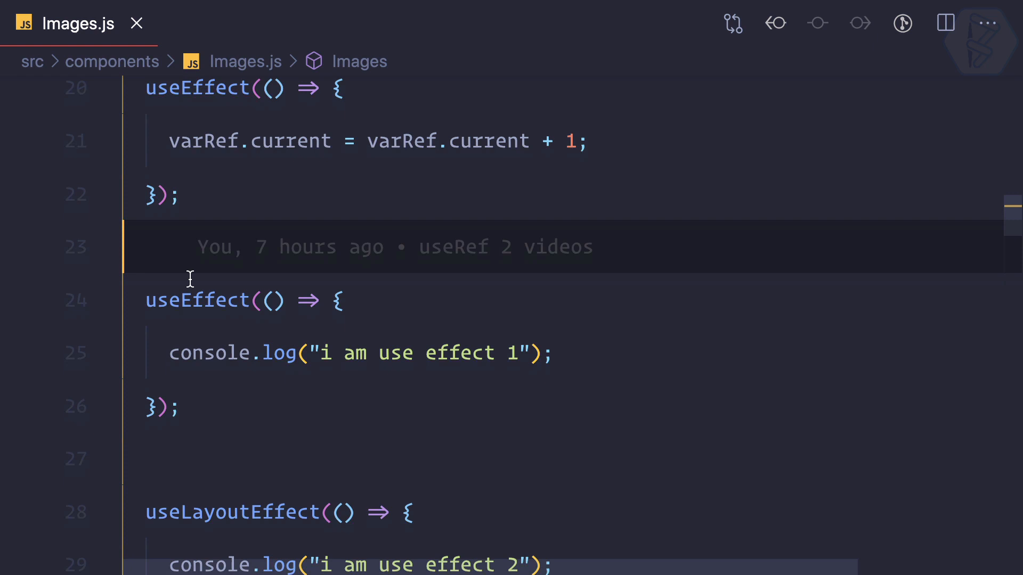
pyautogui.scroll(-3)
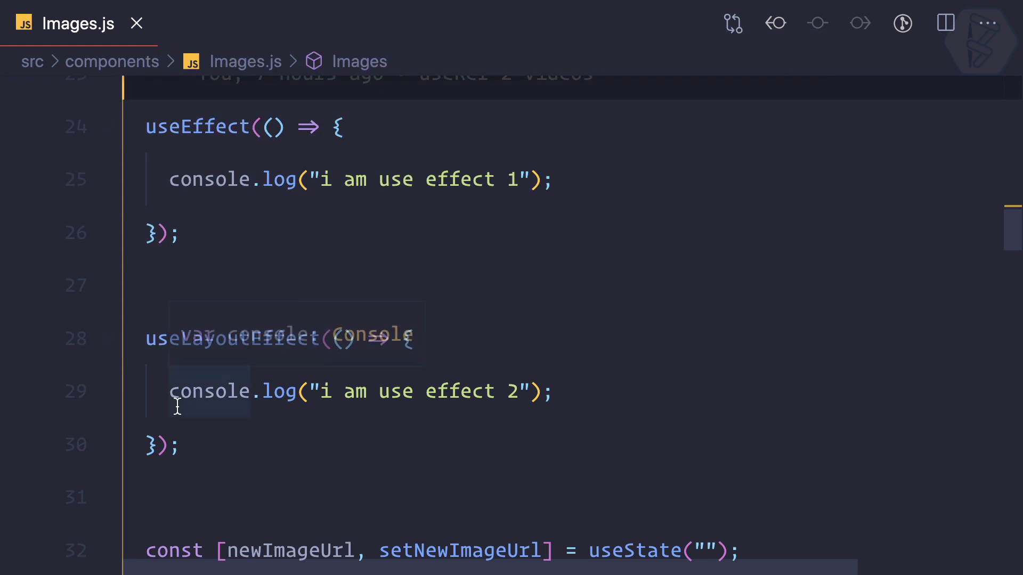
pyautogui.scroll(3)
pyautogui.write('use')
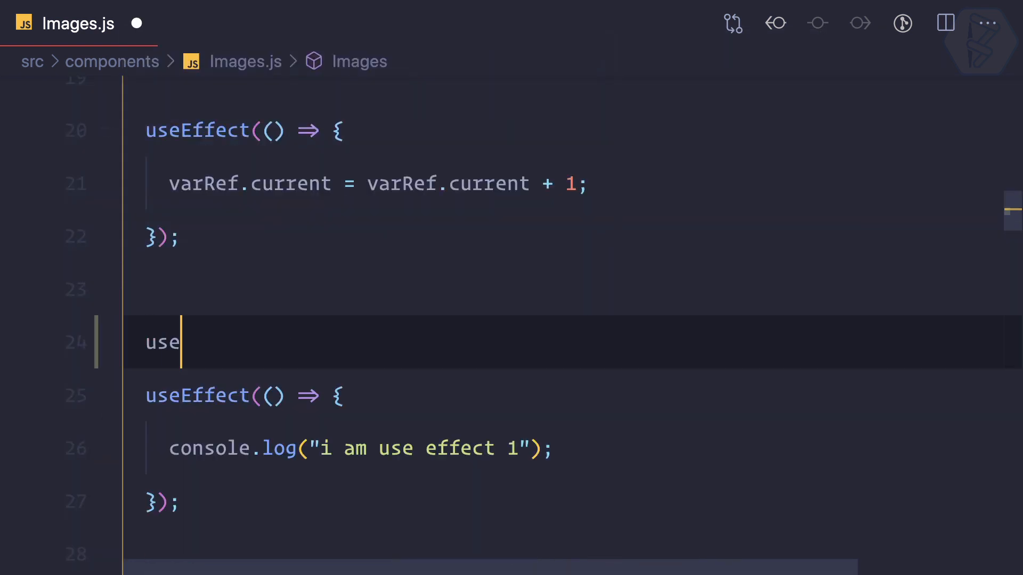
# Declare [myName, setMyName] = useState("Sarthak") and call setMyName("Reactjs") in the first useEffect
pyautogui.write('State(initialState')
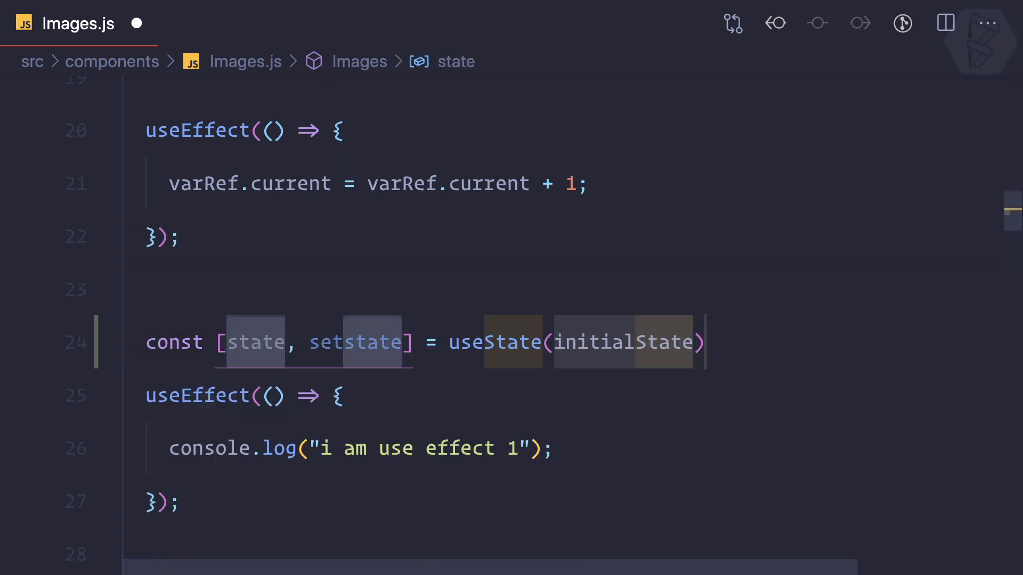
pyautogui.write('myNam')
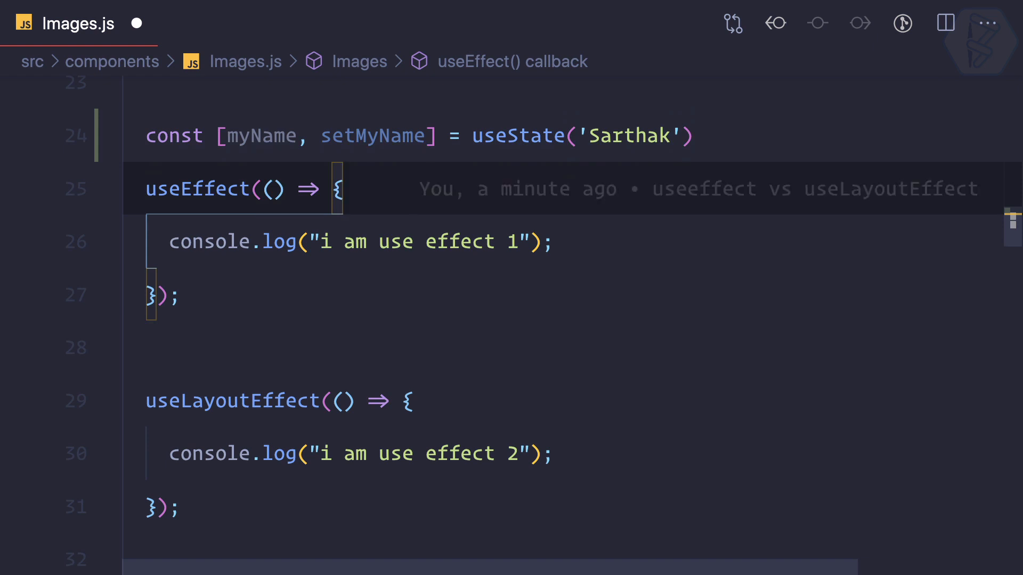
pyautogui.write('setMyName("Reactjs");')
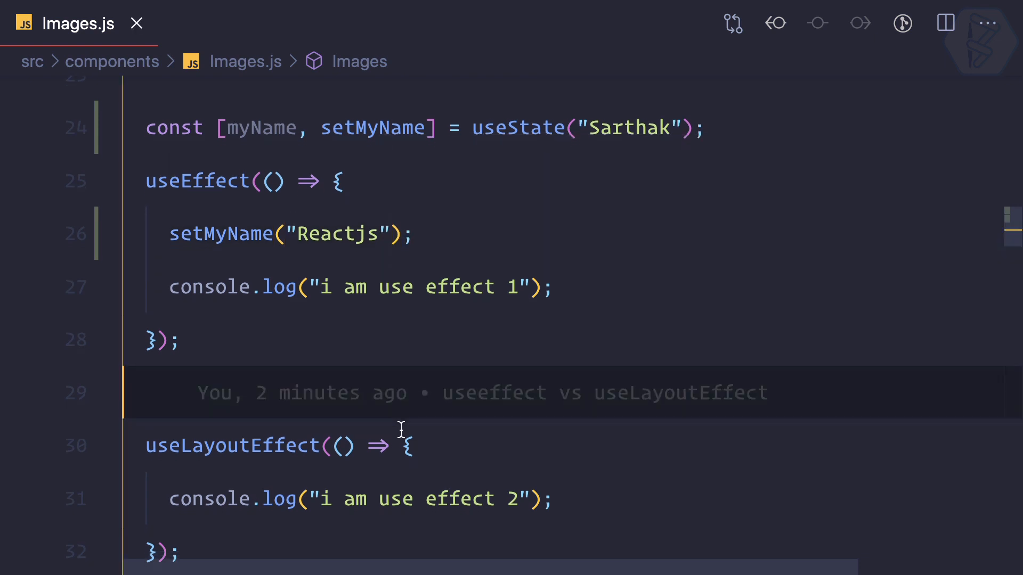
pyautogui.scroll(-3)
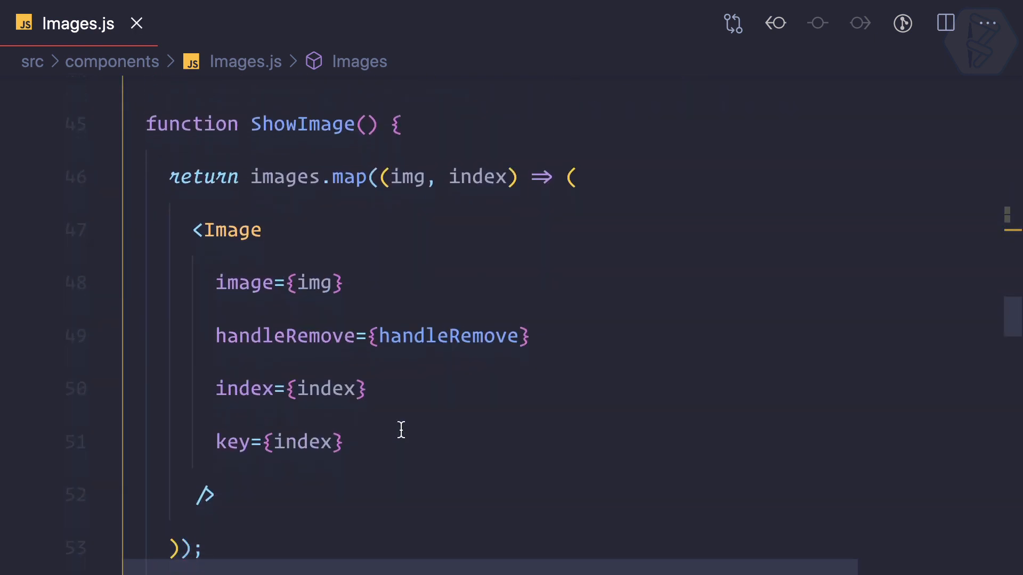
# Make the JSX paragraph read "My Name is {myName}" and save Images.js
pyautogui.scroll(-3)
pyautogui.write('p')
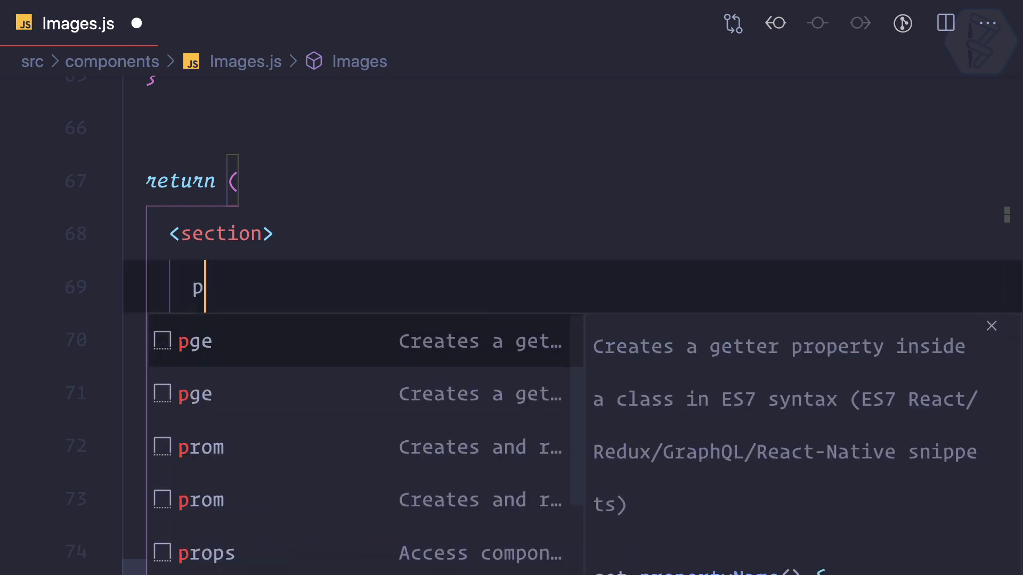
pyautogui.write('<p></p>')
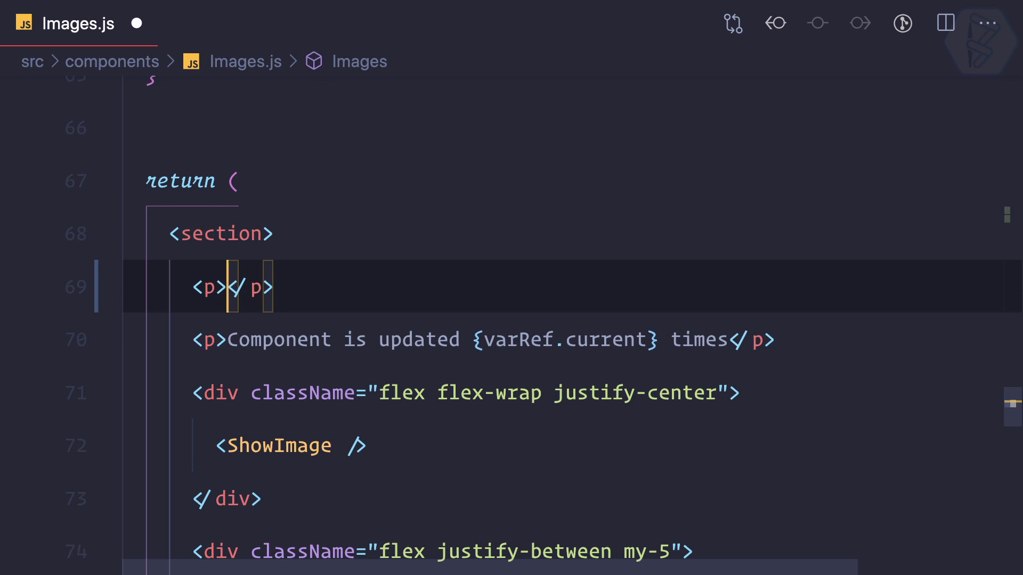
pyautogui.write('My Name is')
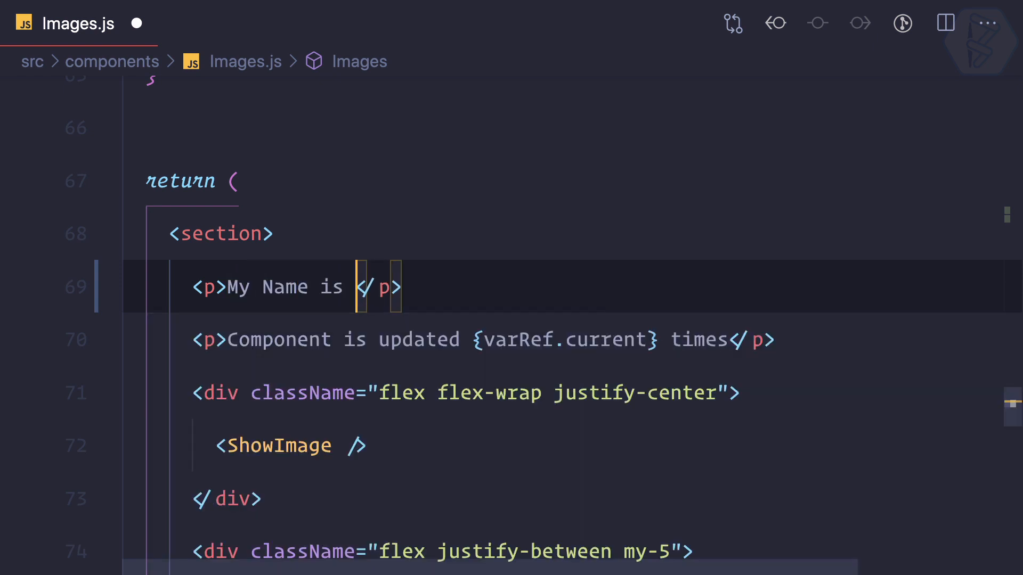
pyautogui.write('{}')
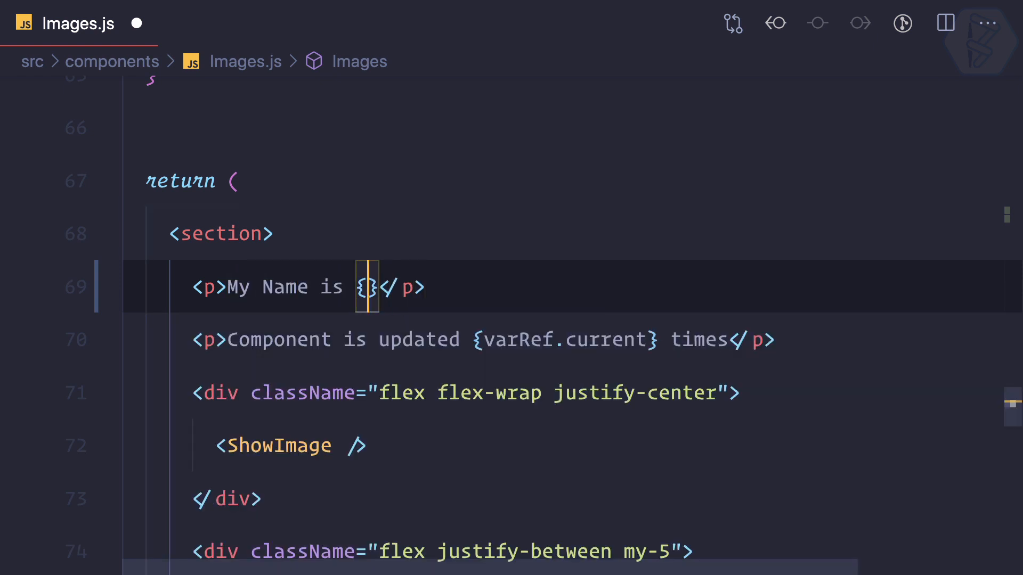
pyautogui.write('myName')
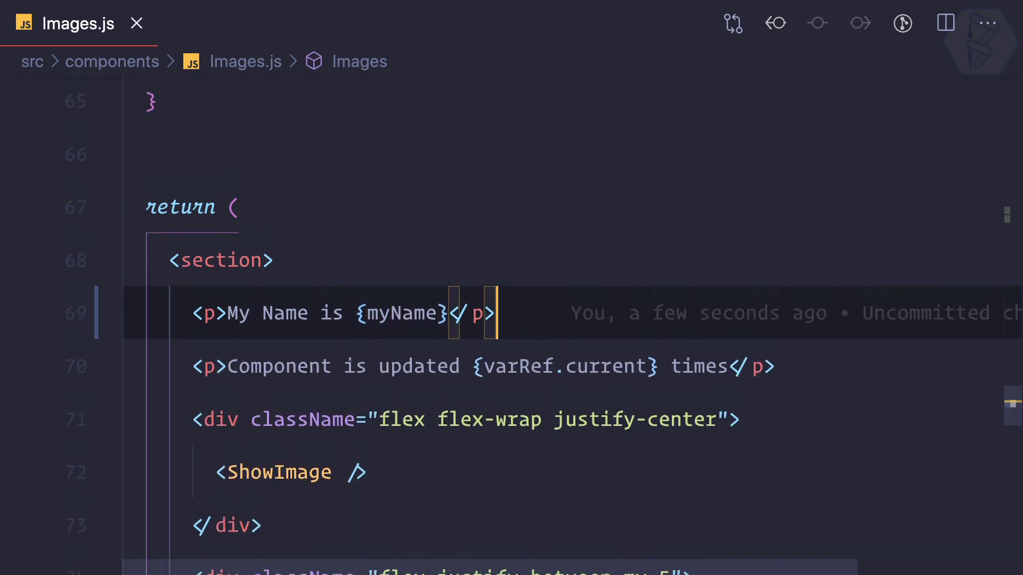
pyautogui.scroll(3)
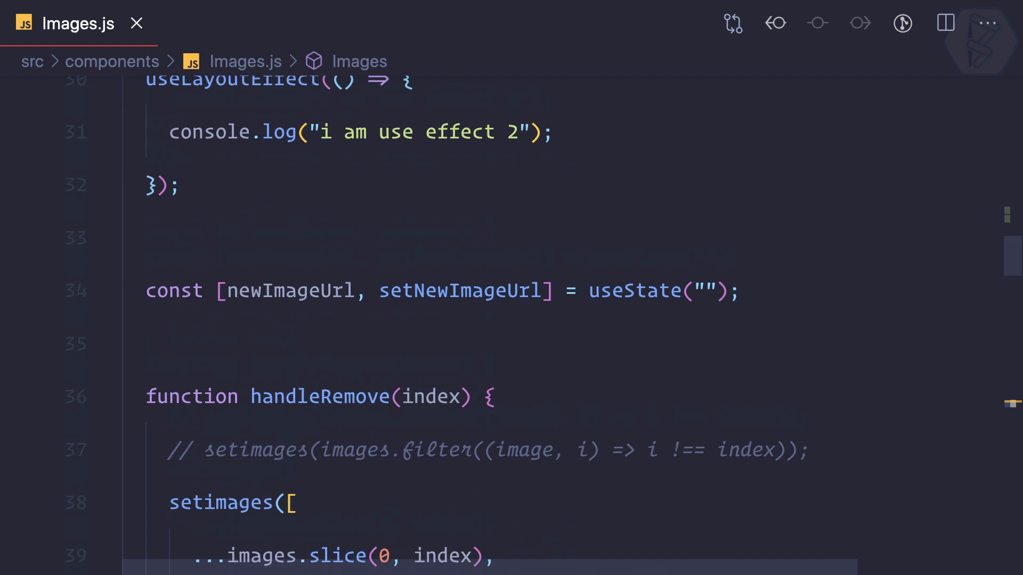
# Reopen DevTools and reload localhost:3000, showing "My Name is Reactjs" and "updated 6 times"
pyautogui.scroll(3)
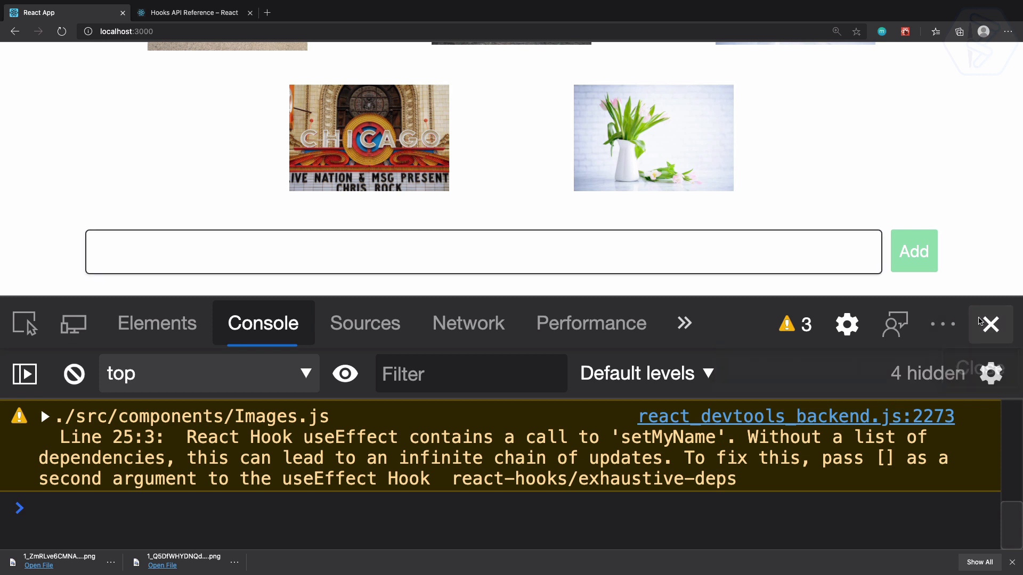
pyautogui.click(989, 325)
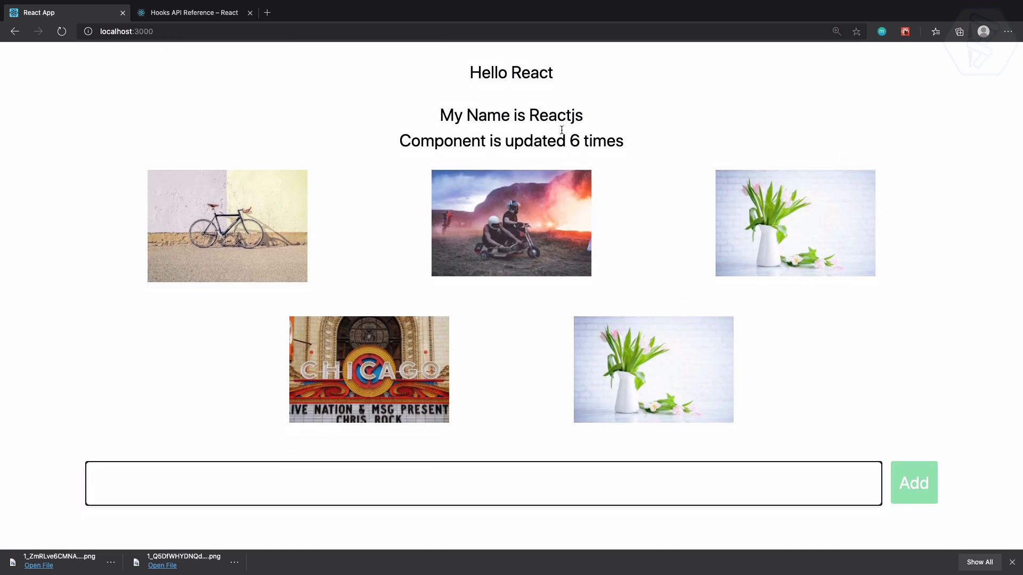
pyautogui.moveTo(75, 149)
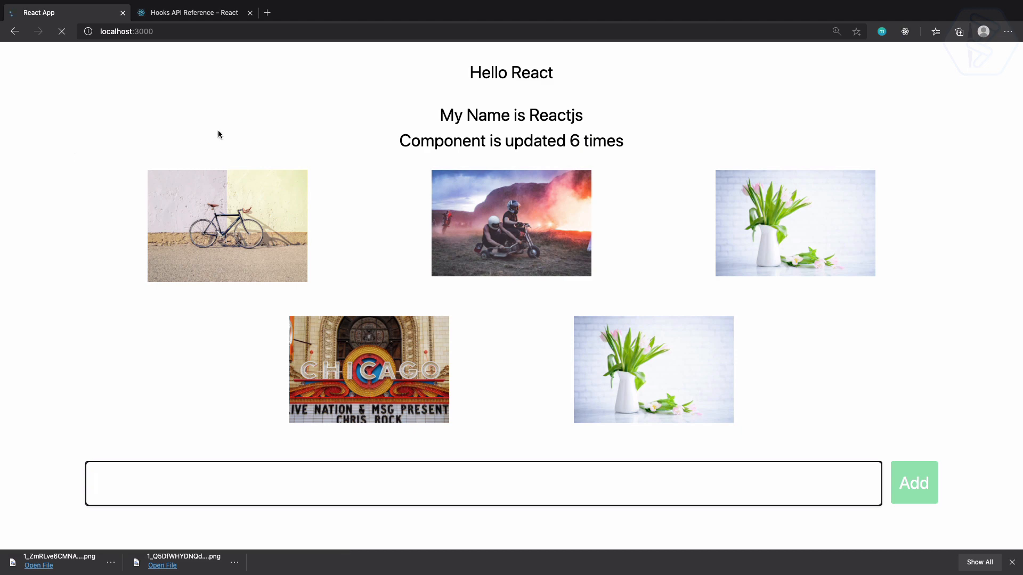
pyautogui.press('F12')
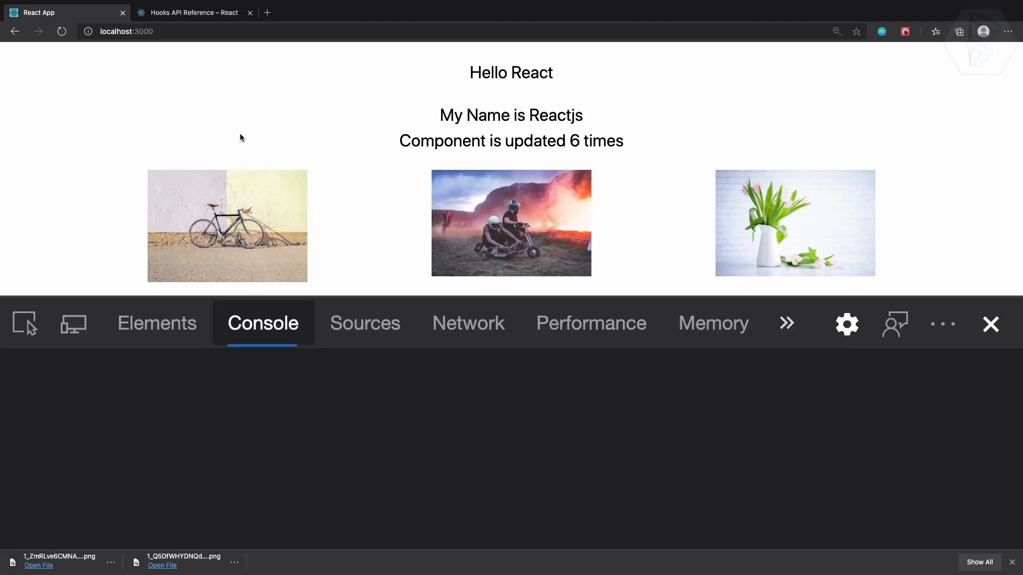
pyautogui.click(263, 323)
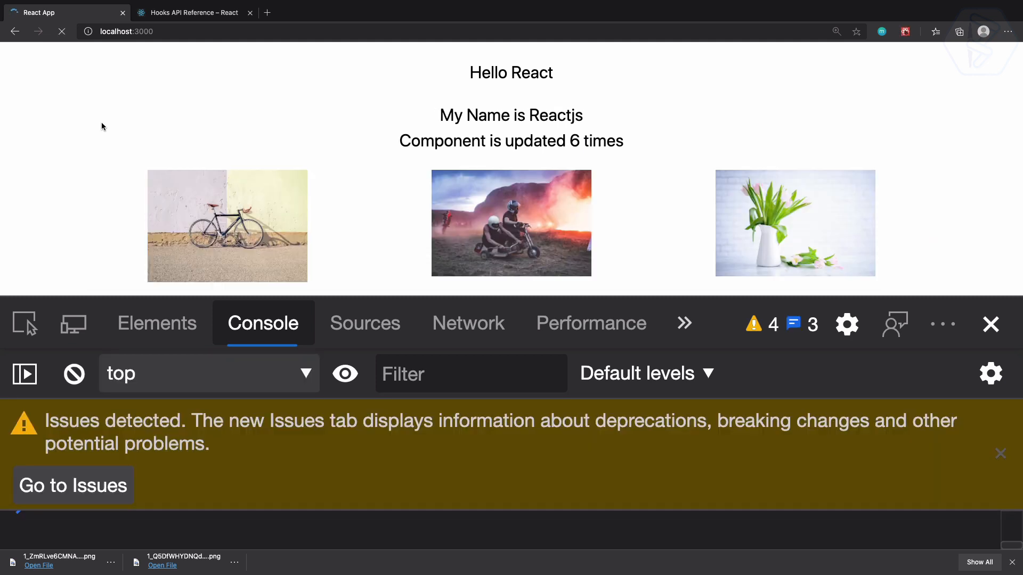
pyautogui.click(209, 373)
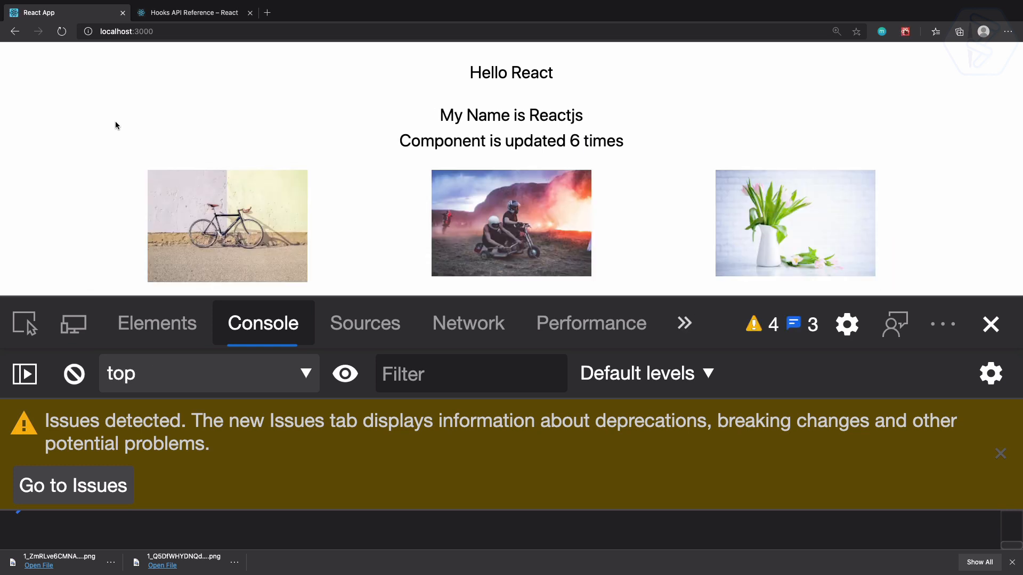
pyautogui.click(60, 32)
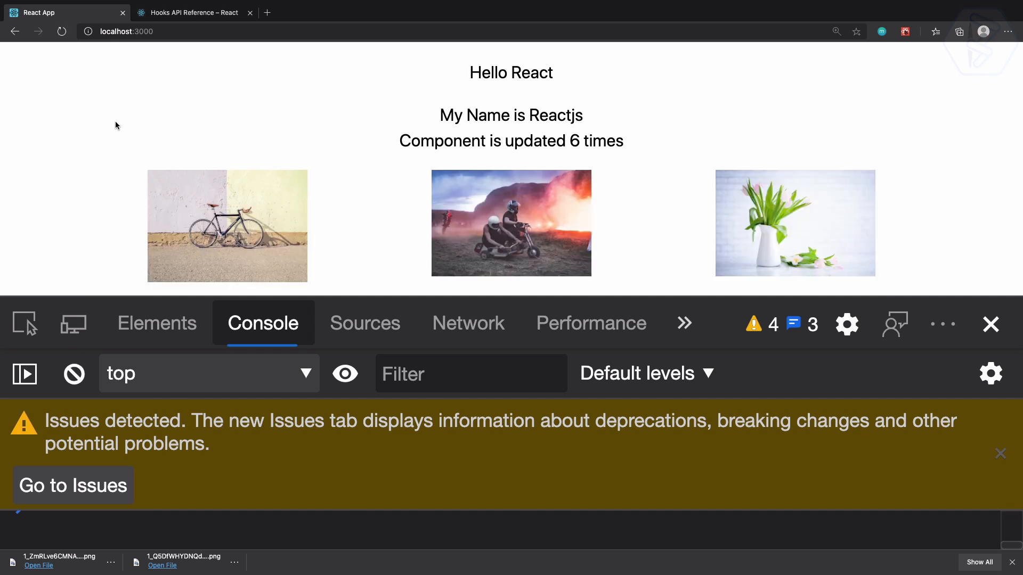
pyautogui.moveTo(505, 119)
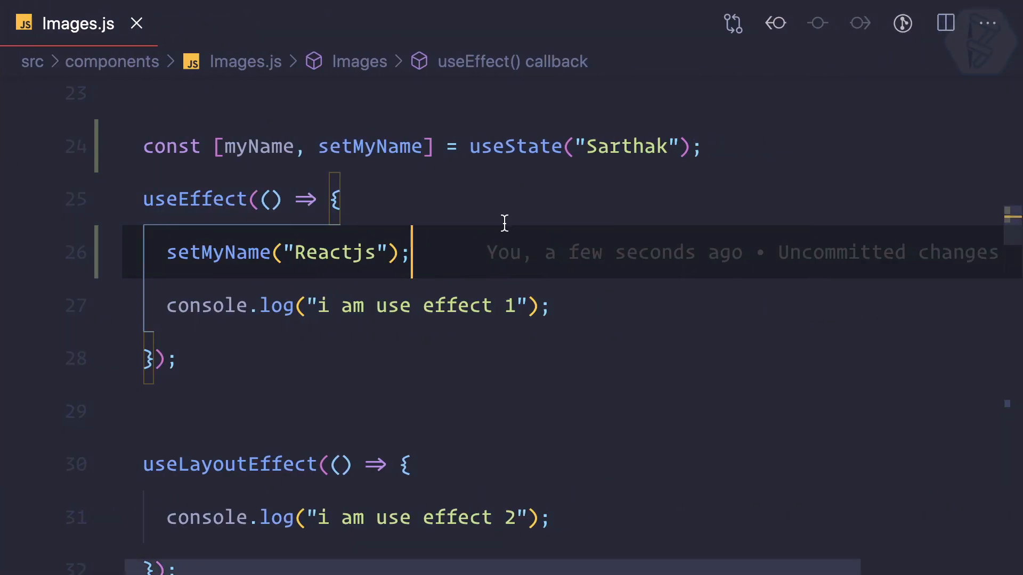
pyautogui.moveTo(842, 387)
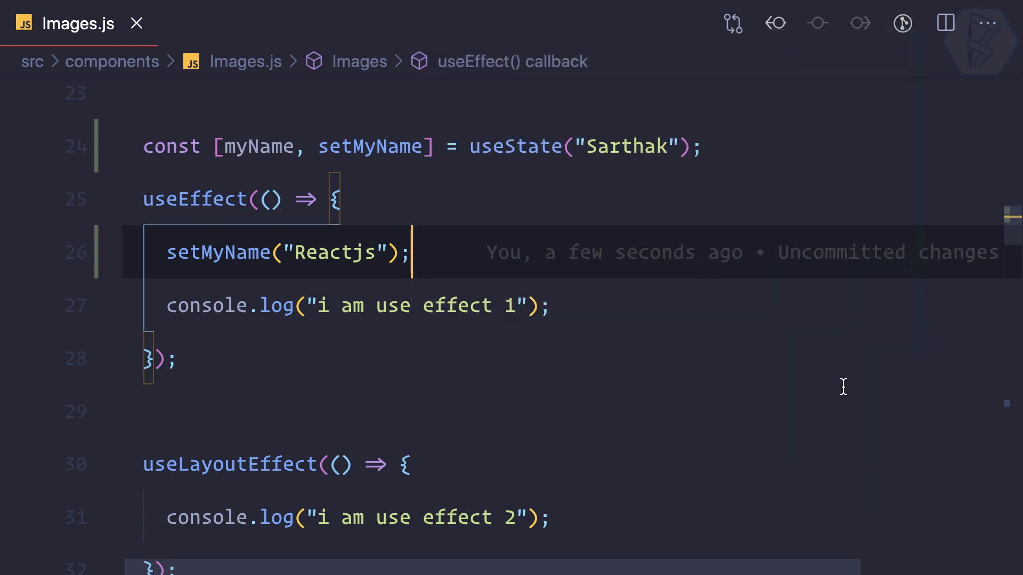
# Move the setMyName("Reactjs") call from useEffect into useLayoutEffect and save
pyautogui.scroll(-3)
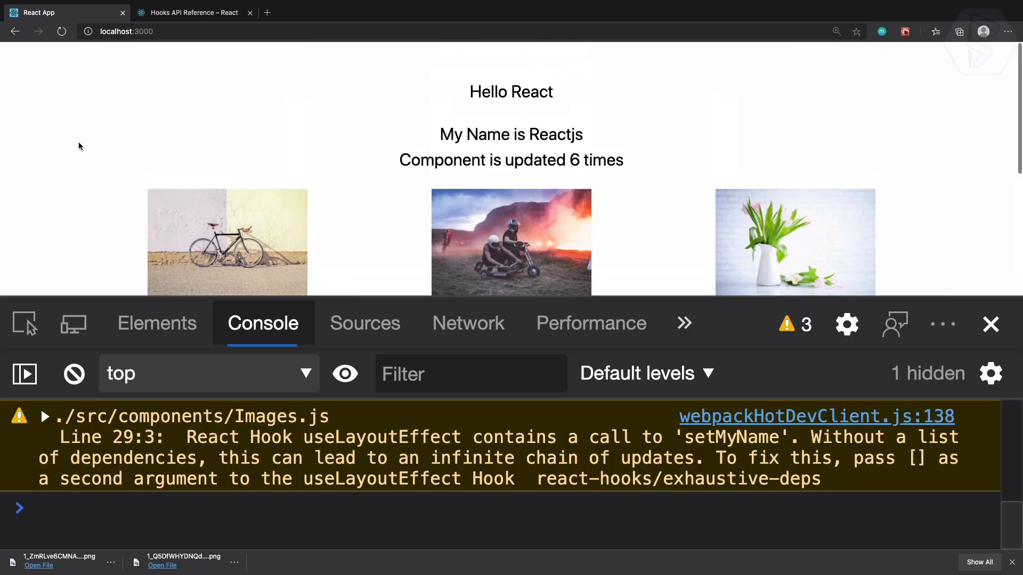
# Reload the app and confirm the console logs "i am use effect 2"
pyautogui.click(61, 31)
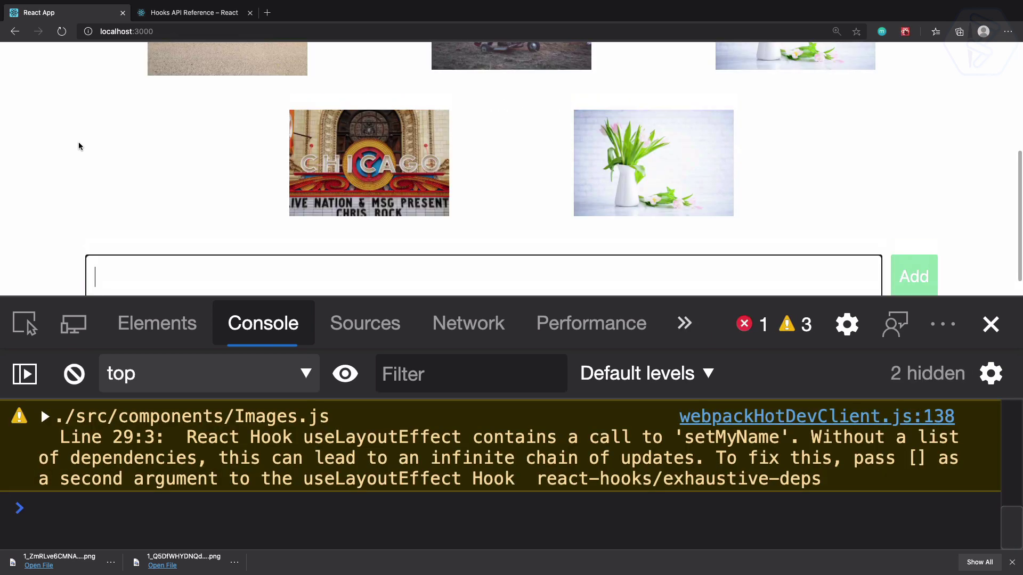
pyautogui.click(61, 31)
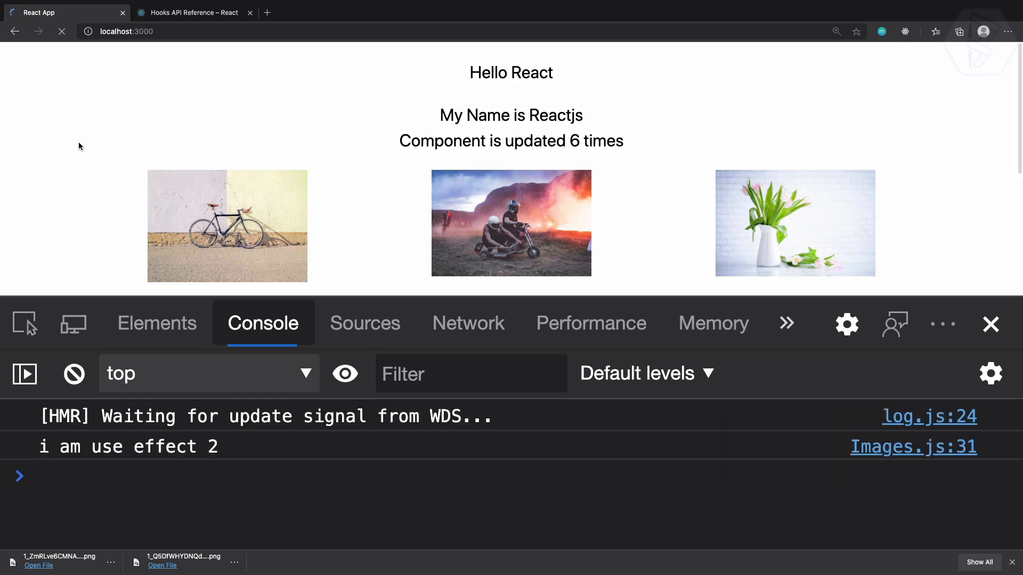
pyautogui.click(912, 447)
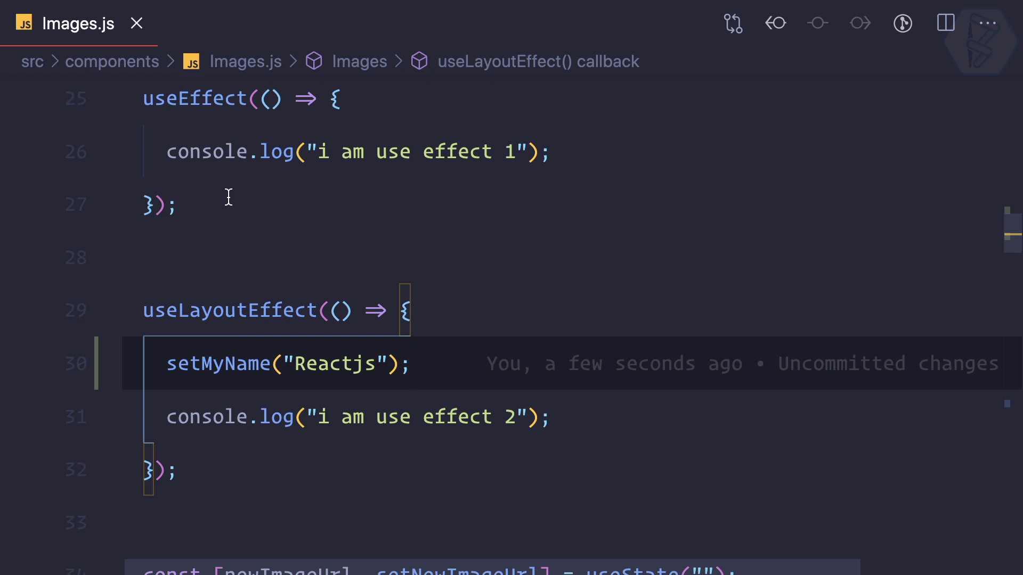
pyautogui.moveTo(227, 252)
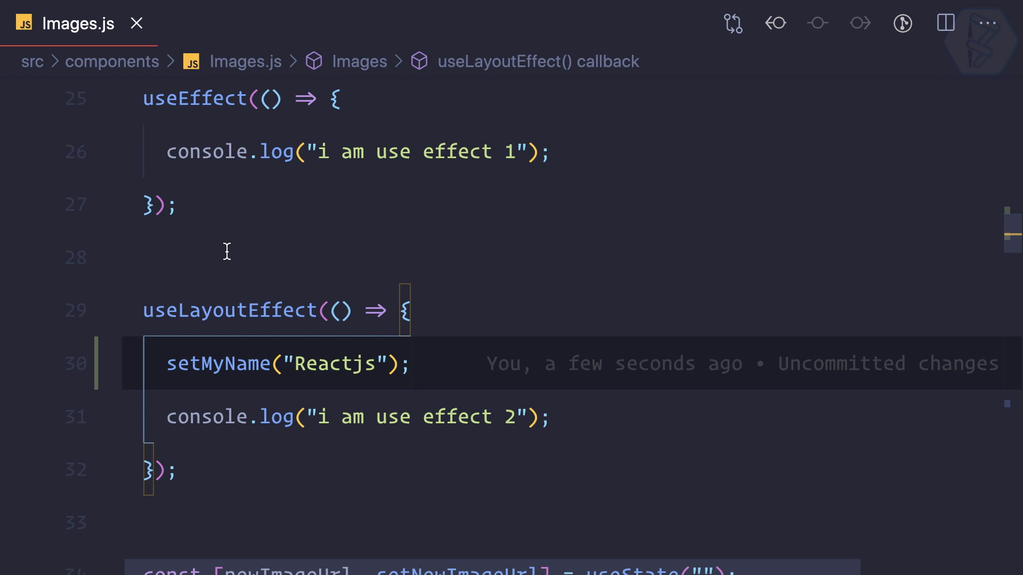